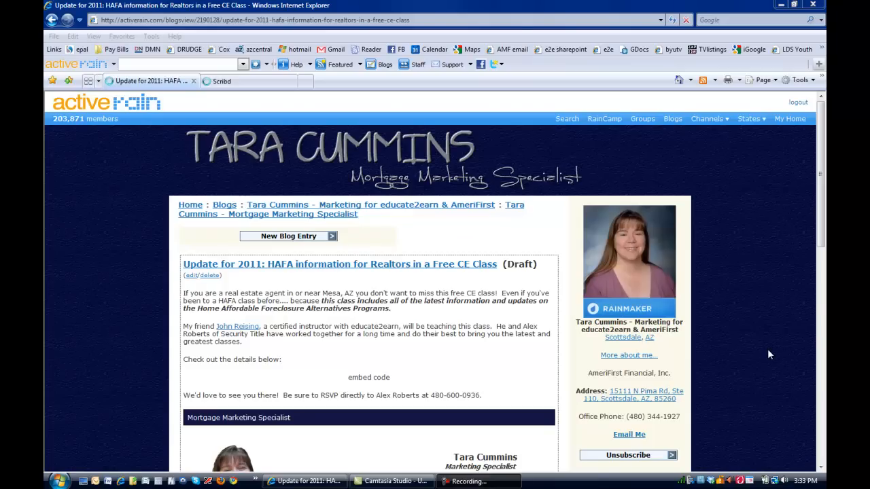
{"action": "mouse_move", "coordinate": [762, 360]}
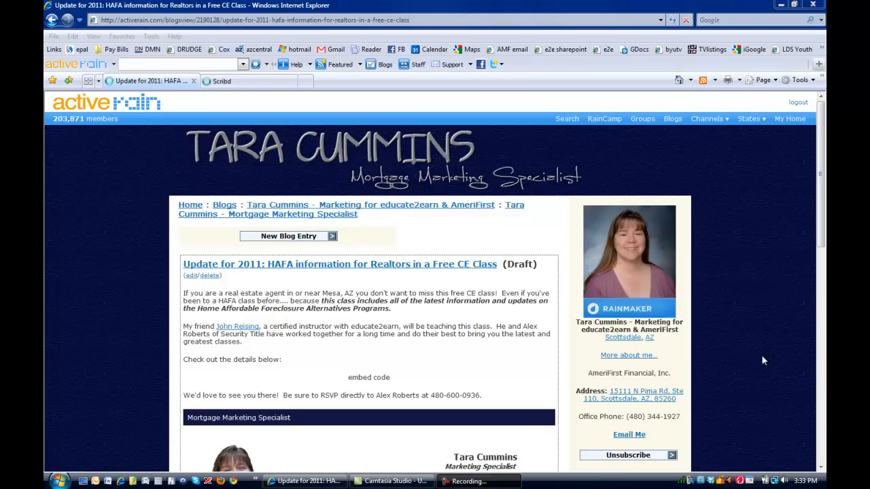
{"action": "mouse_move", "coordinate": [775, 283]}
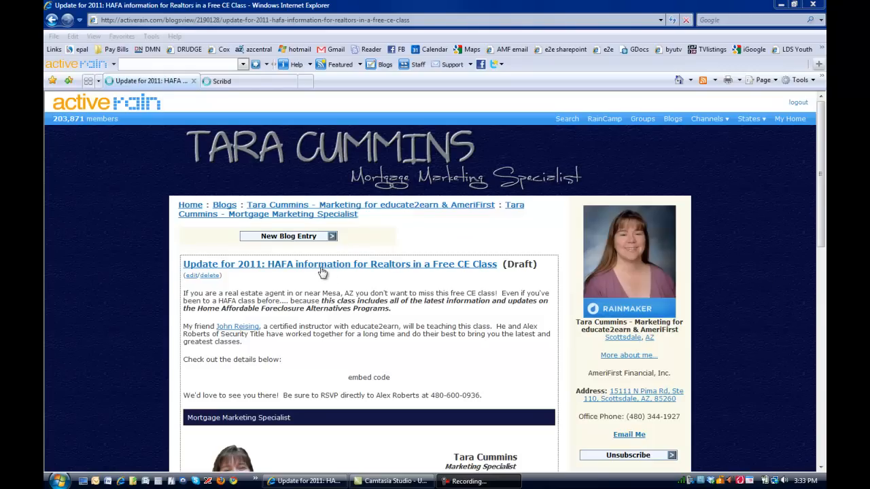
{"action": "mouse_move", "coordinate": [187, 350]}
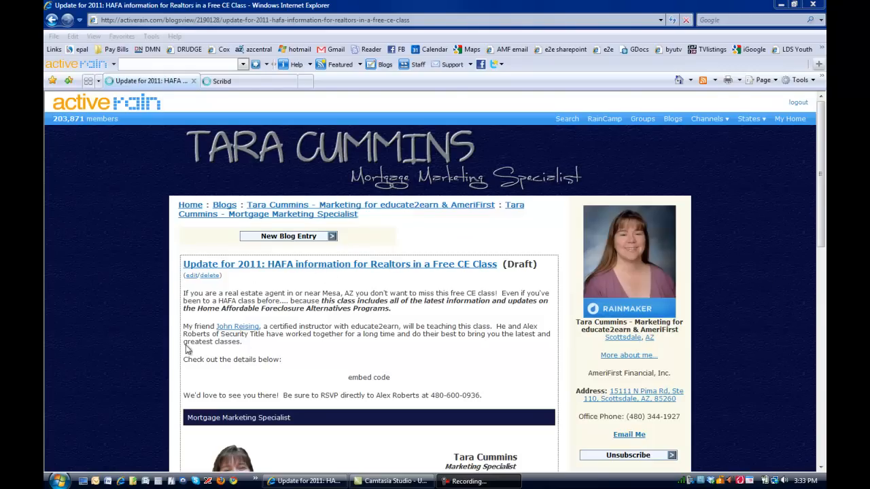
{"action": "mouse_move", "coordinate": [348, 382]}
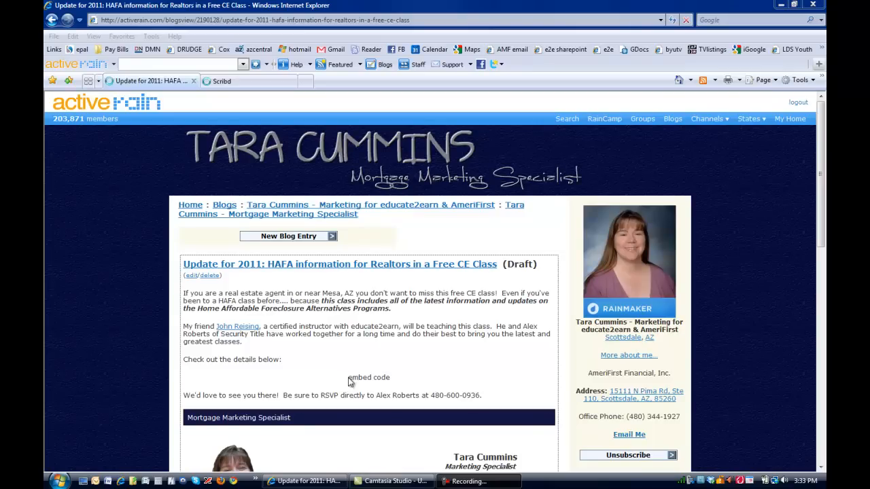
Open the draft HAFA CE class post for editing from the 'embed code' placeholder
{"action": "double_click", "coordinate": [351, 378]}
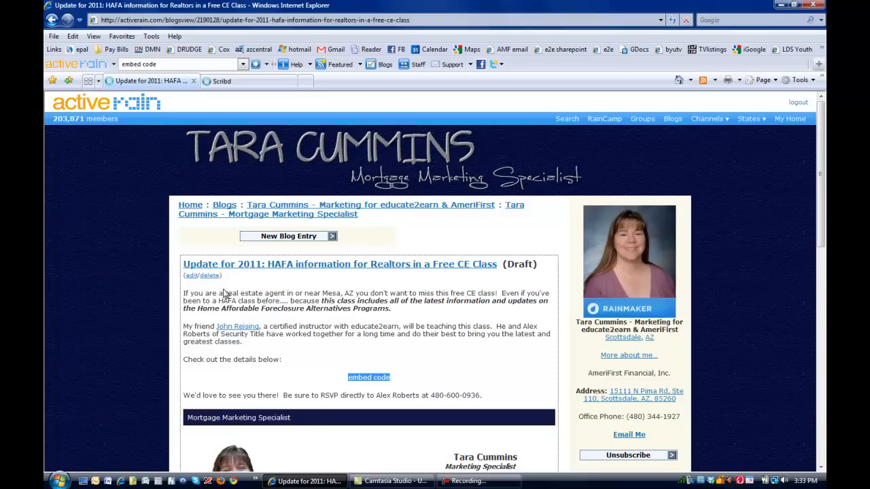
{"action": "mouse_move", "coordinate": [193, 279]}
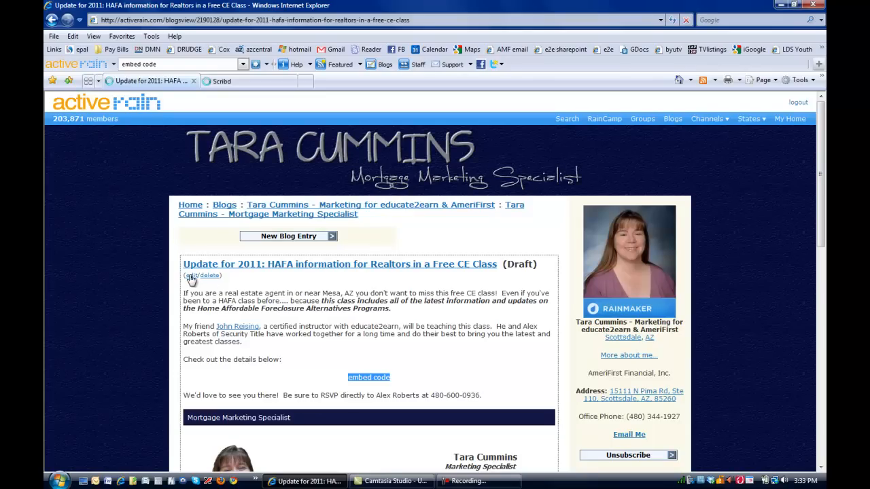
{"action": "left_click", "coordinate": [191, 274]}
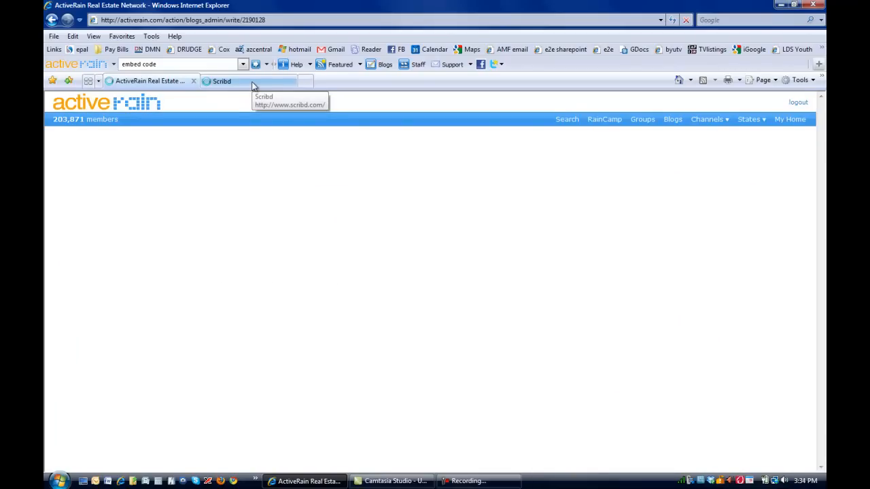
Switch to Scribd and go to its document upload page
{"action": "left_click", "coordinate": [223, 81]}
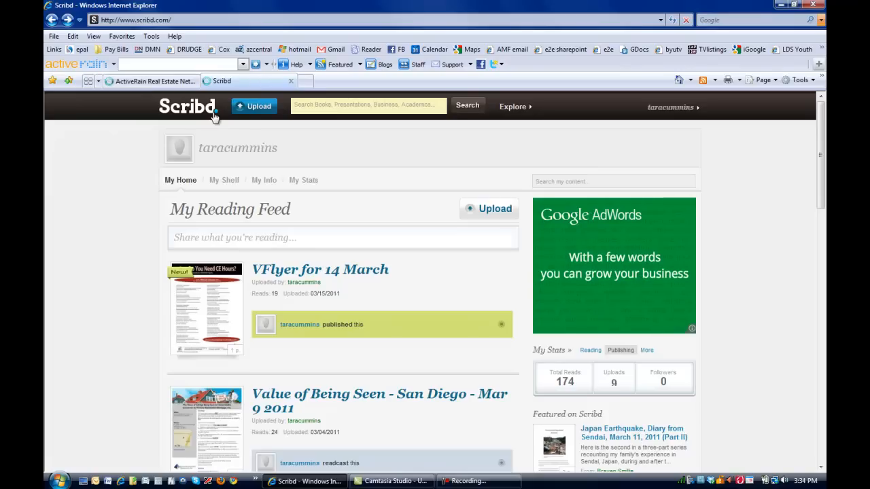
{"action": "mouse_move", "coordinate": [189, 106]}
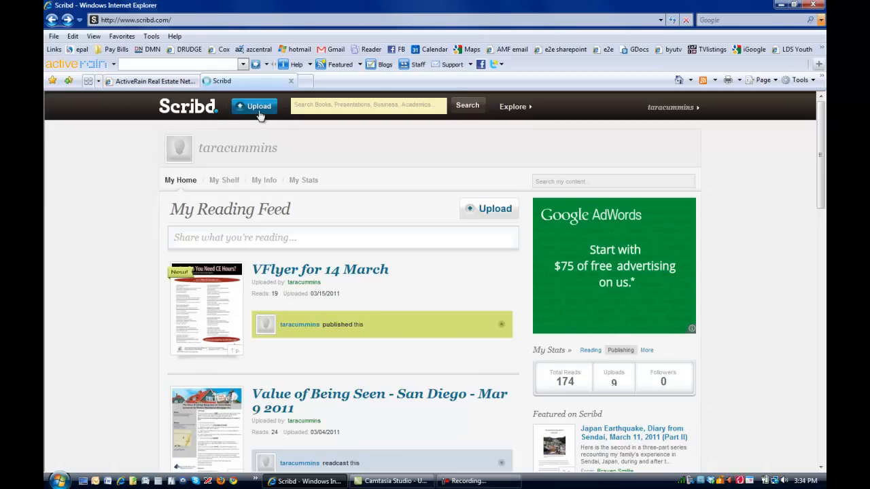
{"action": "mouse_move", "coordinate": [258, 106]}
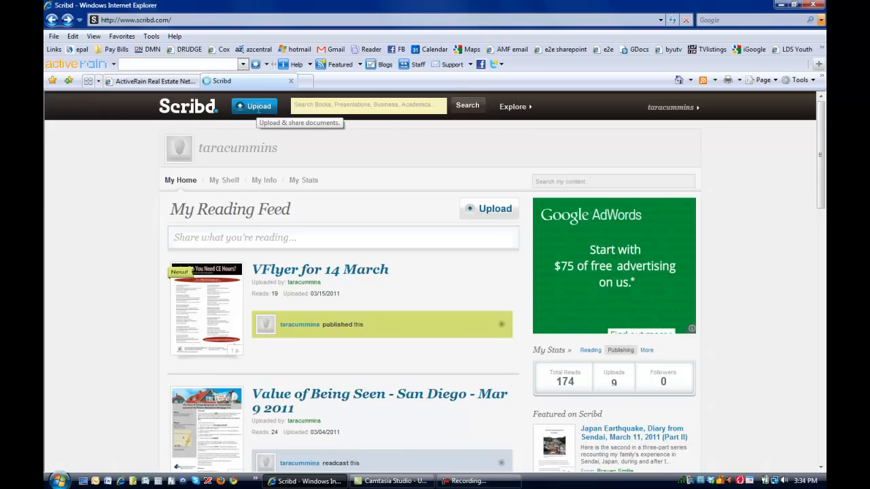
{"action": "mouse_move", "coordinate": [259, 112]}
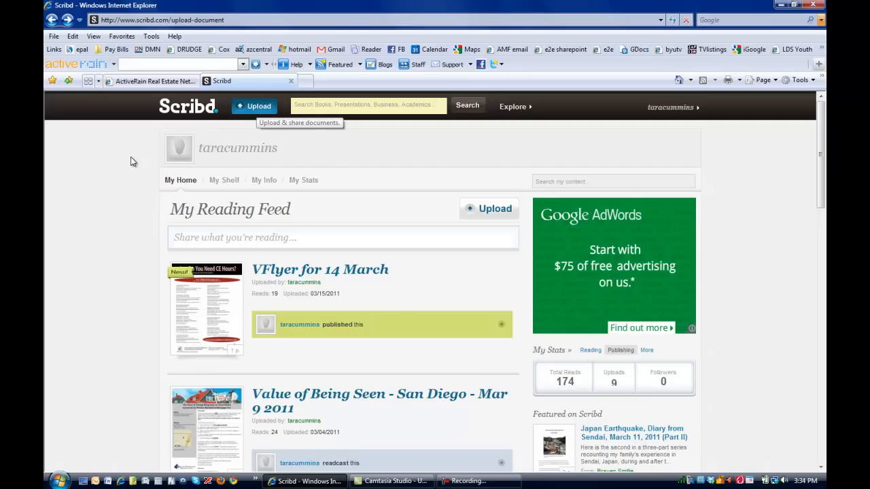
{"action": "left_click", "coordinate": [253, 106]}
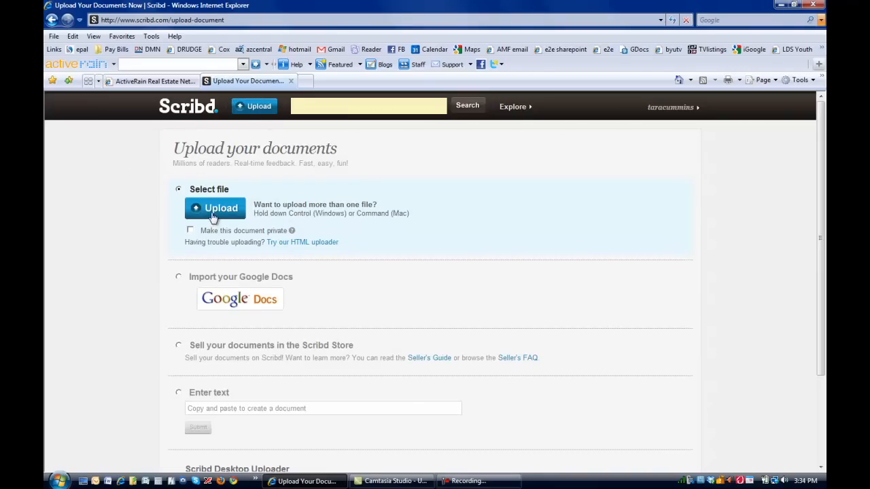
{"action": "mouse_move", "coordinate": [230, 242]}
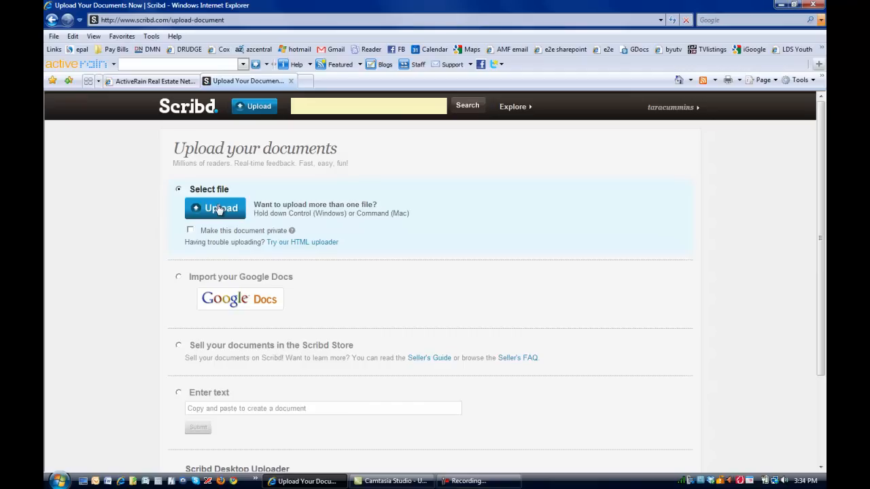
{"action": "left_click", "coordinate": [215, 208]}
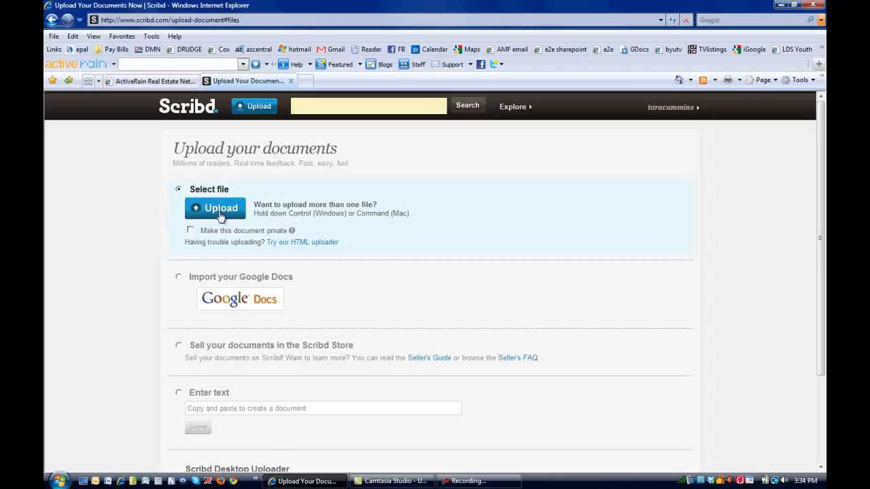
{"action": "left_click", "coordinate": [215, 208]}
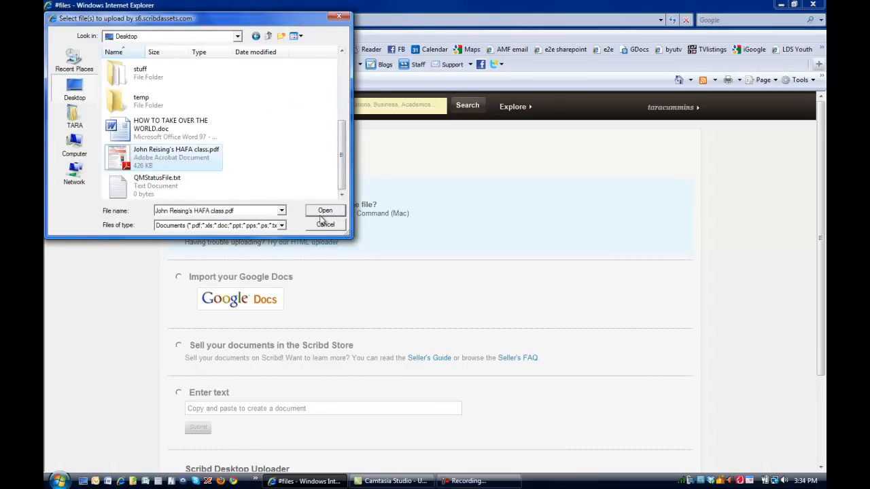
{"action": "left_click", "coordinate": [325, 209]}
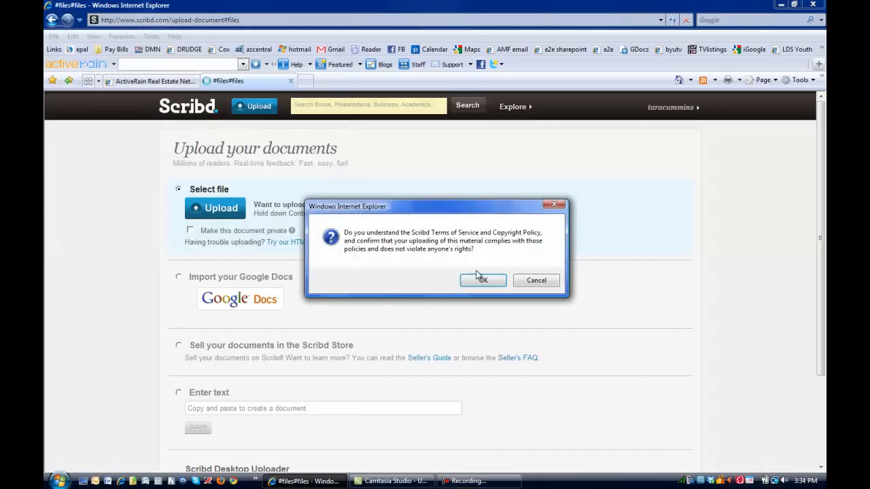
{"action": "left_click", "coordinate": [482, 280]}
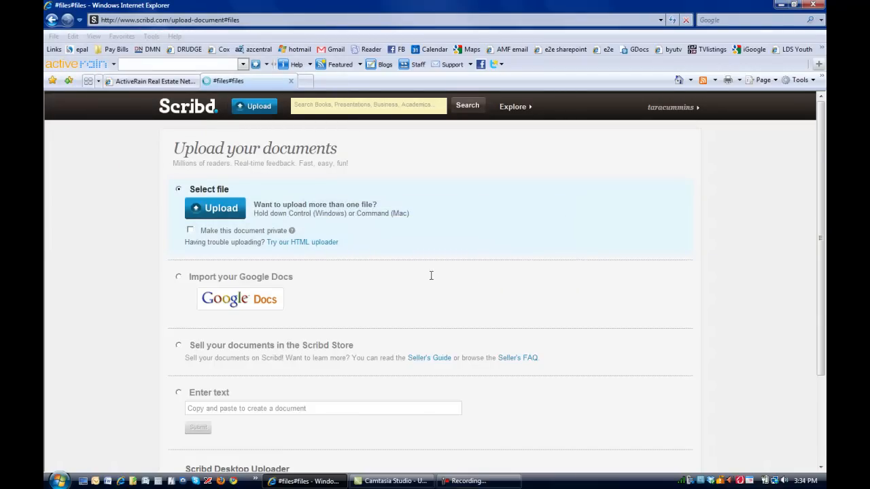
{"action": "left_click", "coordinate": [215, 208]}
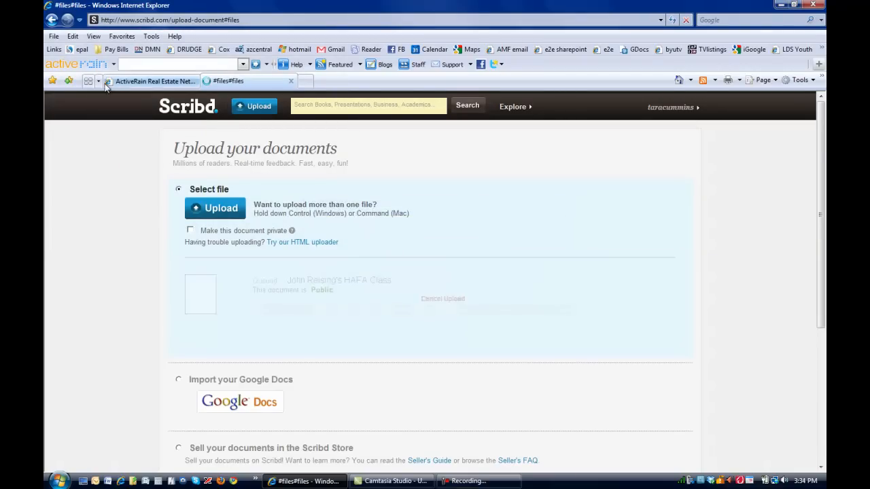
{"action": "left_click", "coordinate": [147, 82]}
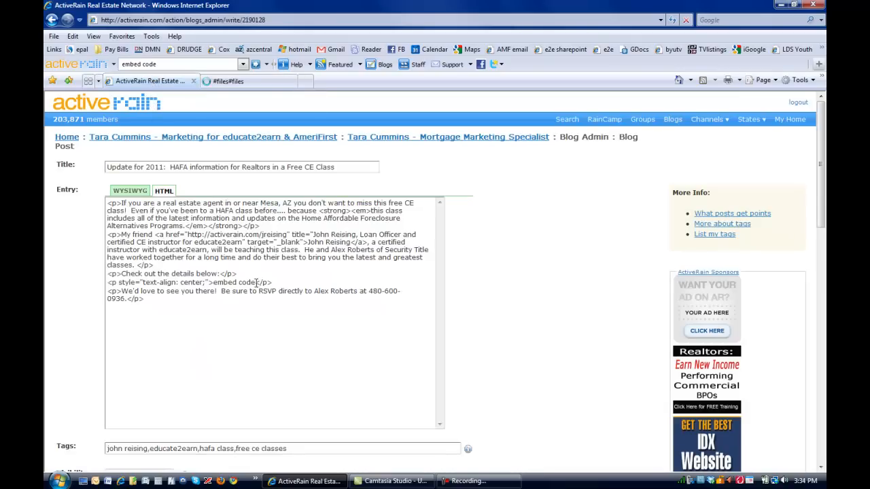
Select the 'embed code' placeholder in the post HTML and switch to the Scribd flyer page
{"action": "double_click", "coordinate": [234, 282]}
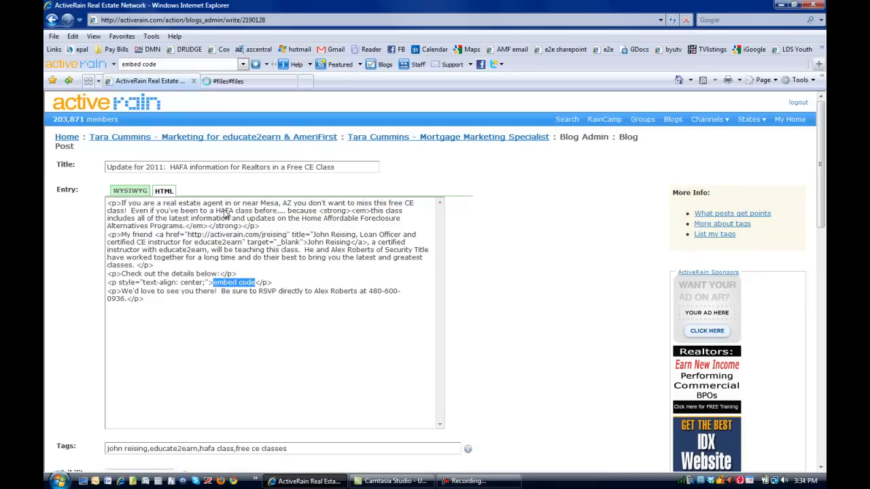
{"action": "mouse_move", "coordinate": [380, 281]}
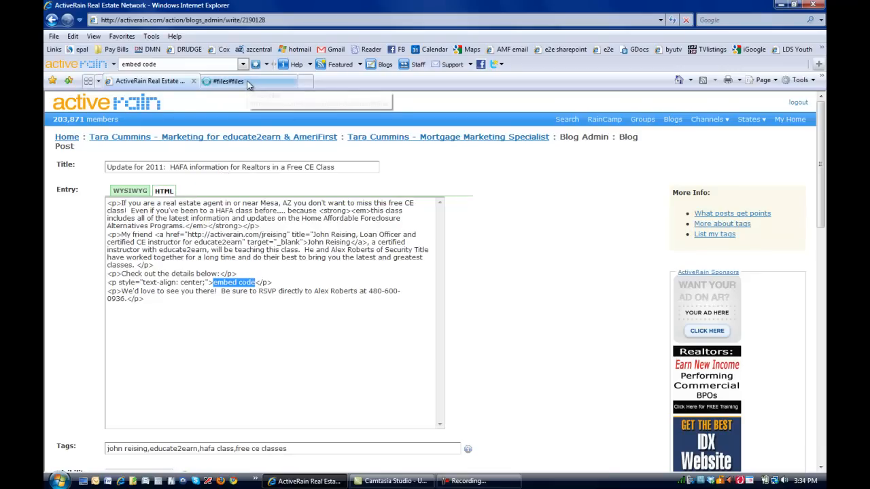
{"action": "left_click", "coordinate": [231, 82]}
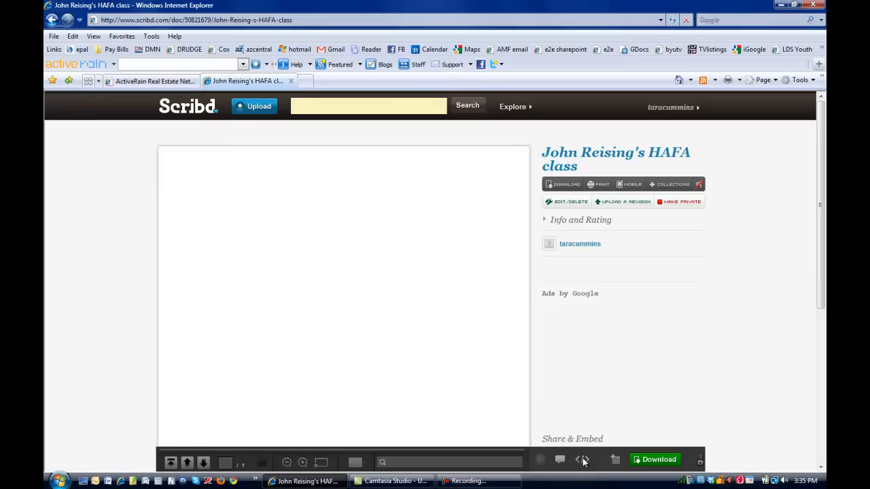
{"action": "mouse_move", "coordinate": [583, 465]}
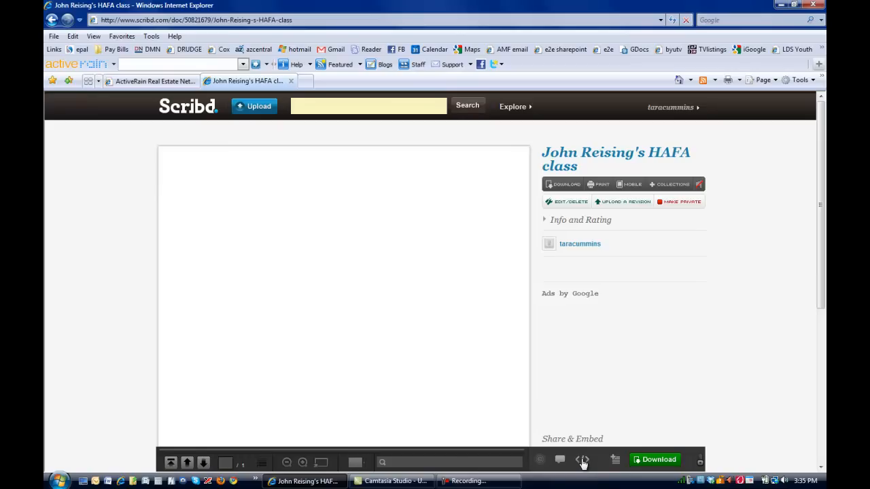
Copy the flyer's HTML5 embed code from Share & Embed and return to the ActiveRain editor
{"action": "scroll", "scroll_direction": "down", "scroll_amount": 3}
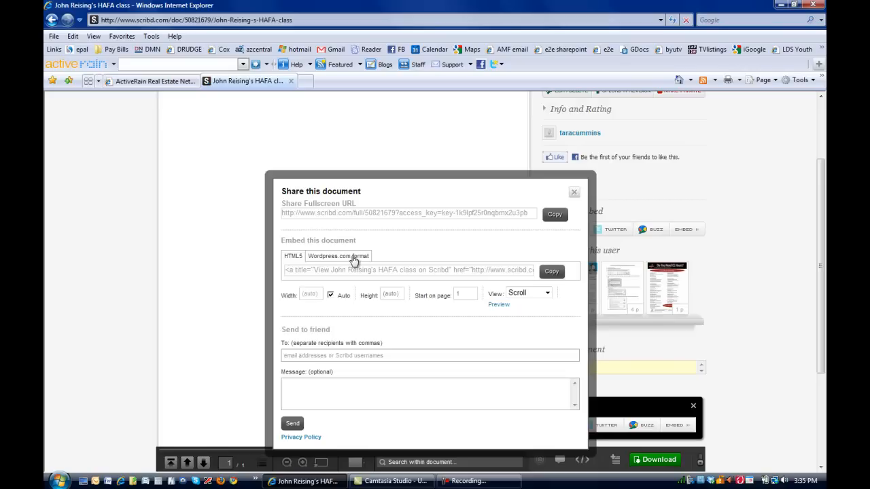
{"action": "mouse_move", "coordinate": [401, 266]}
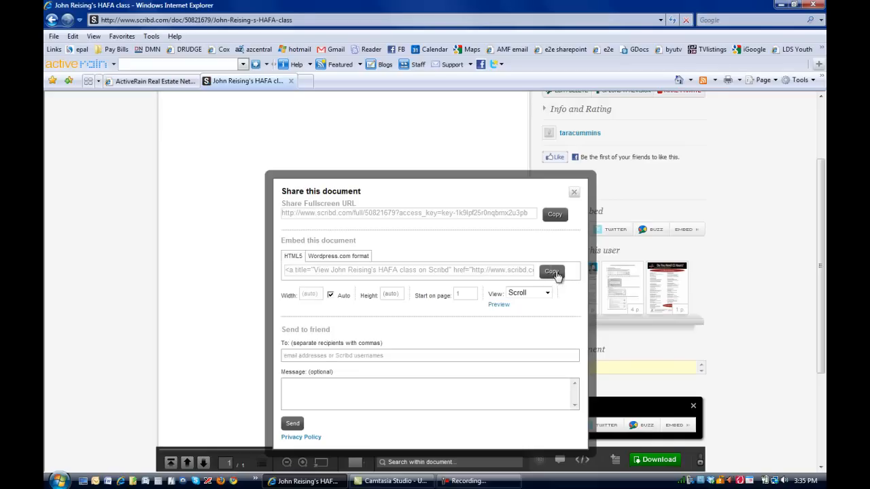
{"action": "left_click", "coordinate": [149, 82]}
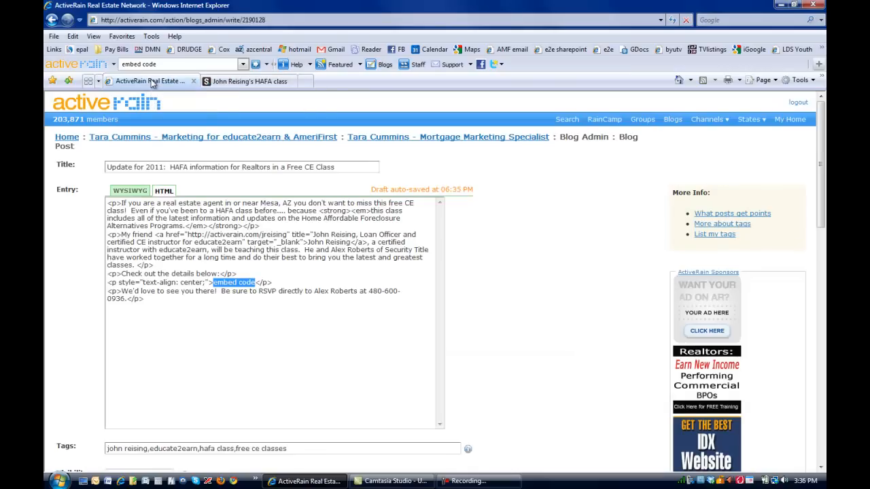
{"action": "mouse_move", "coordinate": [250, 288]}
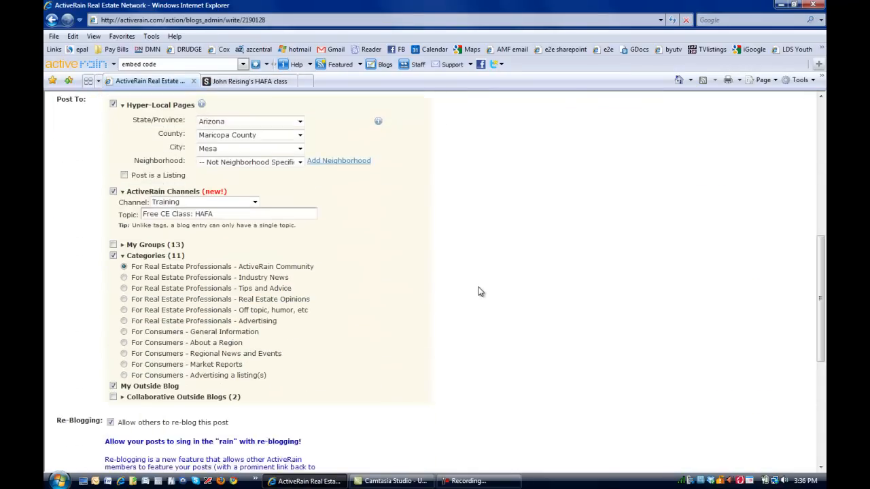
Post the blog entry with the pasted embed code, confirming it has no copyrighted material
{"action": "scroll", "scroll_direction": "down", "scroll_amount": 3}
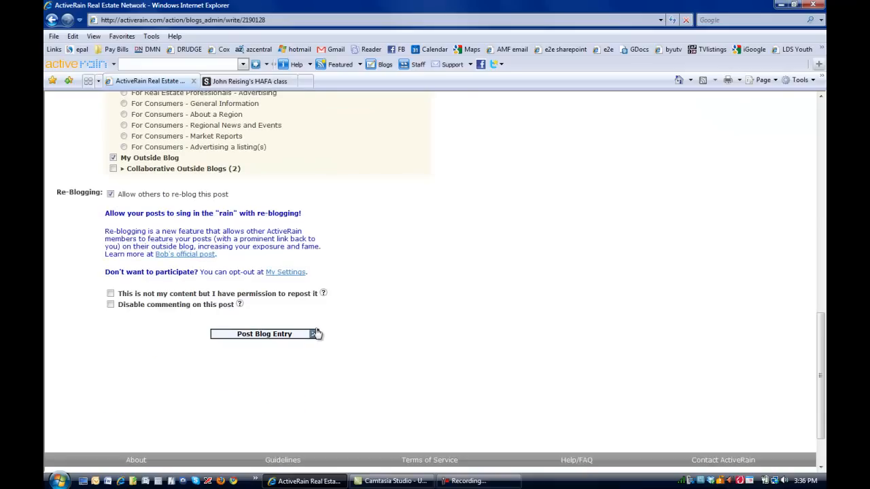
{"action": "left_click", "coordinate": [264, 334]}
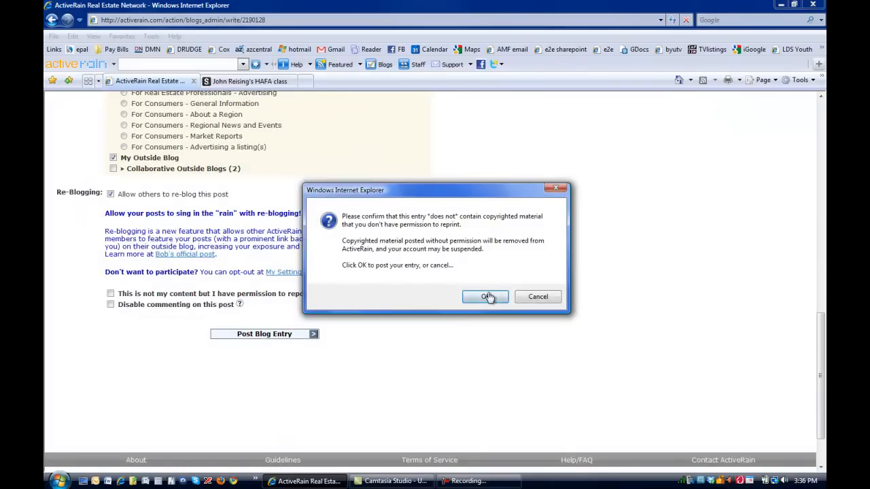
{"action": "left_click", "coordinate": [485, 296]}
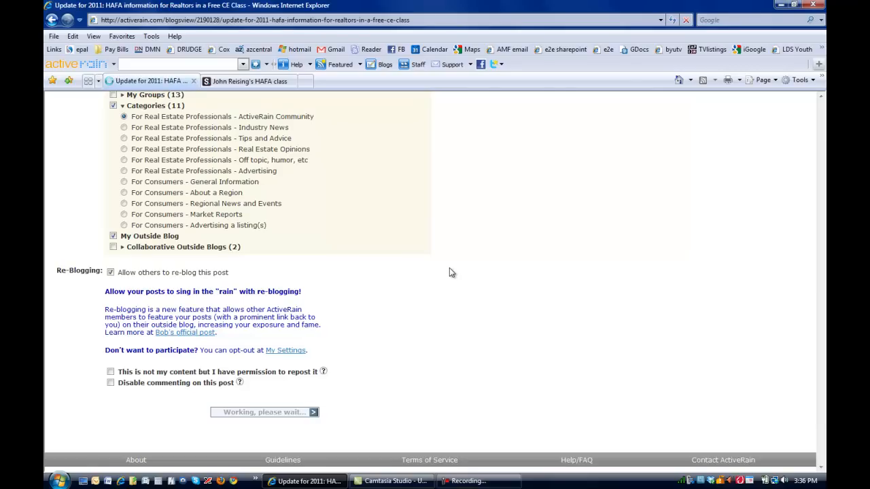
{"action": "left_click", "coordinate": [265, 412]}
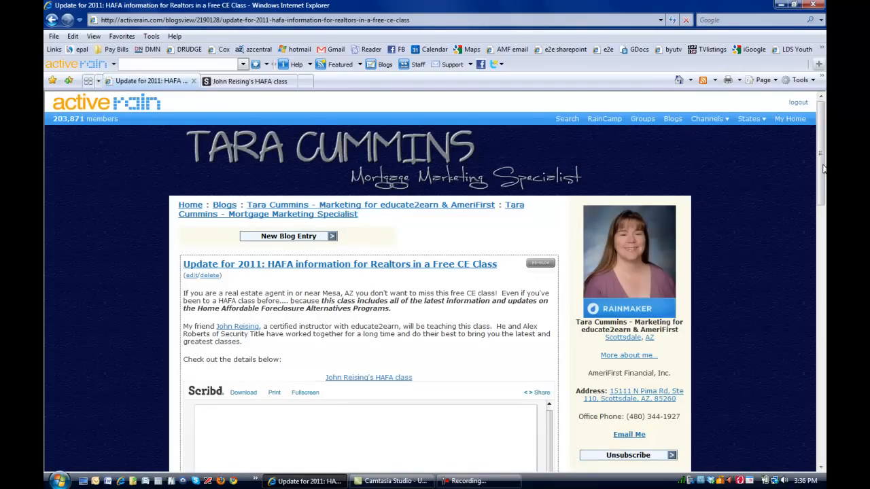
Scroll through the live post to check the Scribd flyer, RSVP line and signature display correctly
{"action": "scroll", "scroll_direction": "down", "scroll_amount": 3}
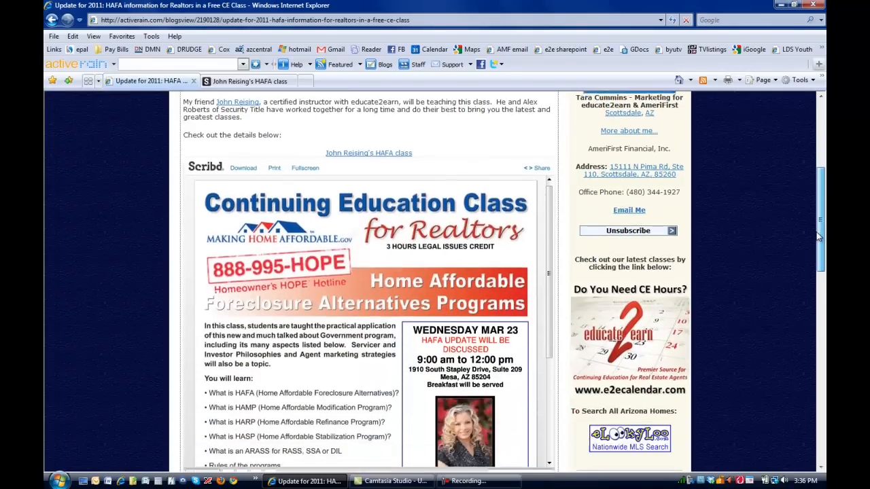
{"action": "scroll", "scroll_direction": "down", "scroll_amount": 3}
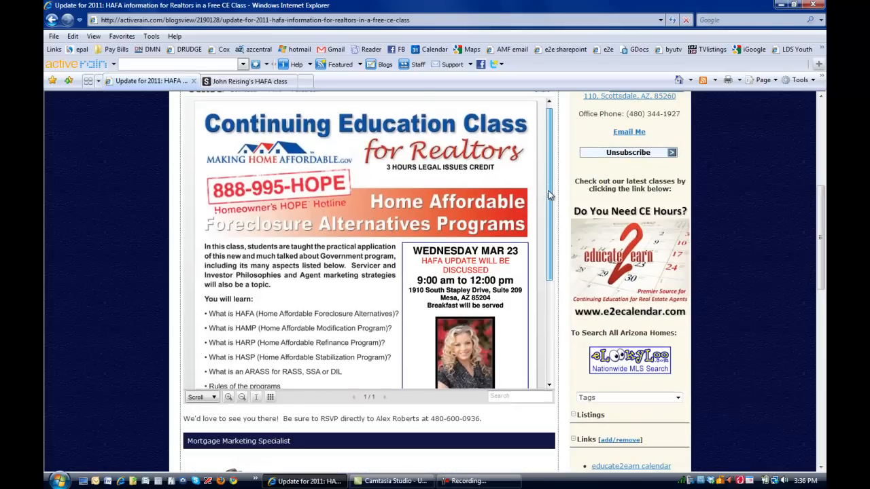
{"action": "scroll", "scroll_direction": "down", "scroll_amount": 3}
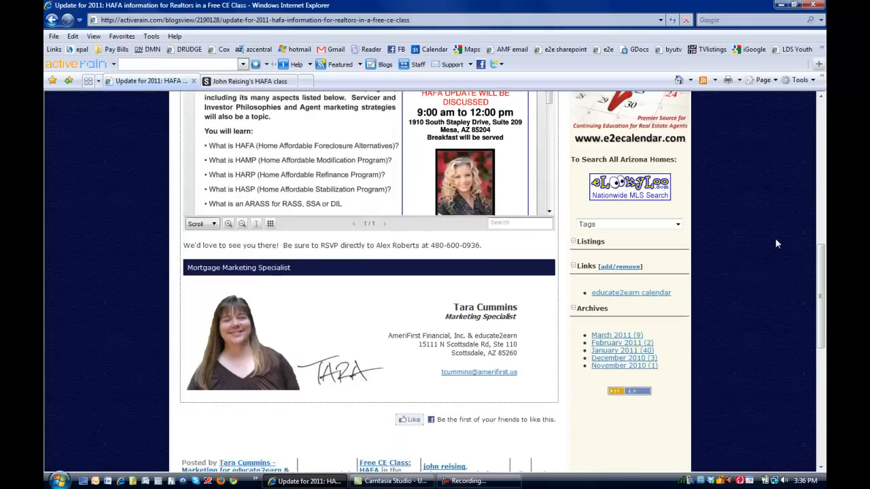
{"action": "scroll", "scroll_direction": "down", "scroll_amount": 3}
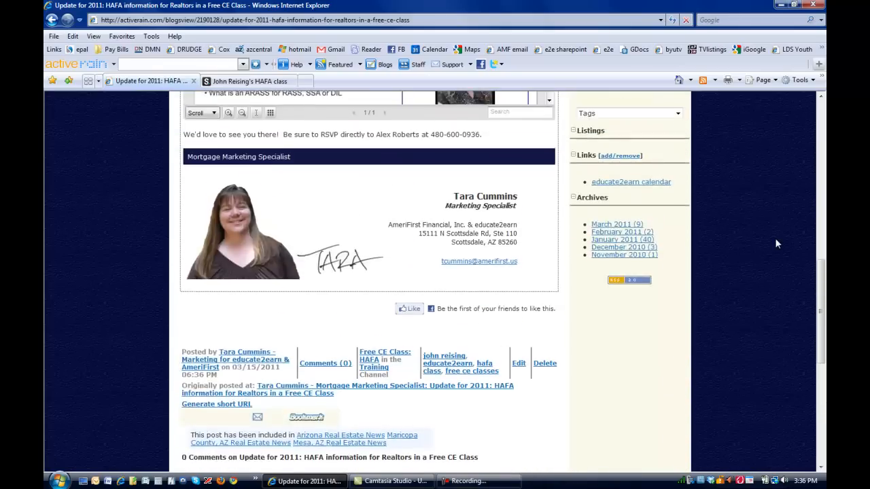
{"action": "scroll", "scroll_direction": "up", "scroll_amount": 3}
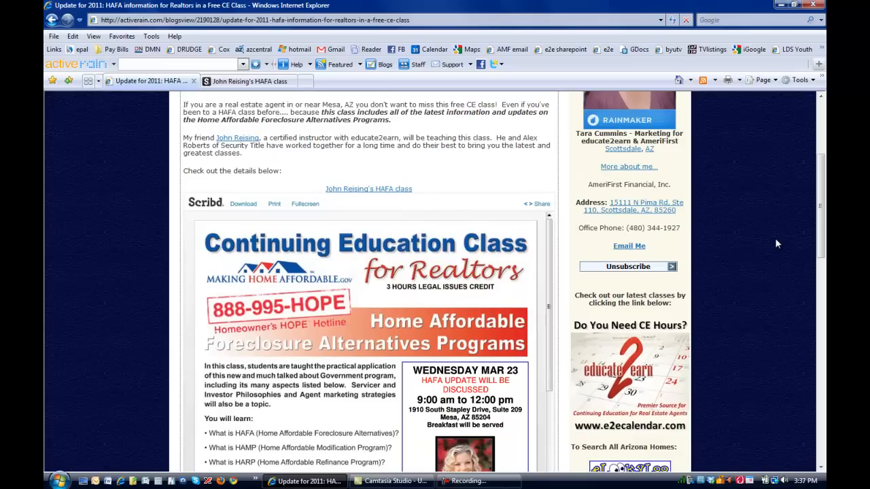
{"action": "scroll", "scroll_direction": "up", "scroll_amount": 3}
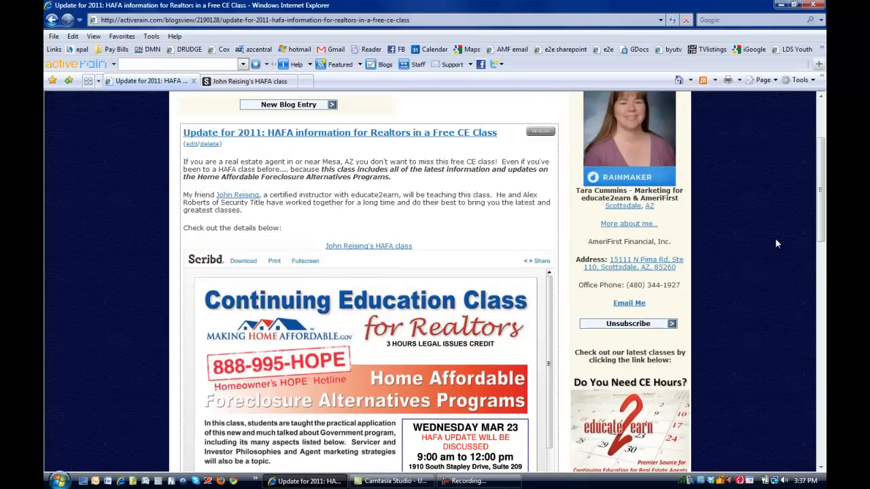